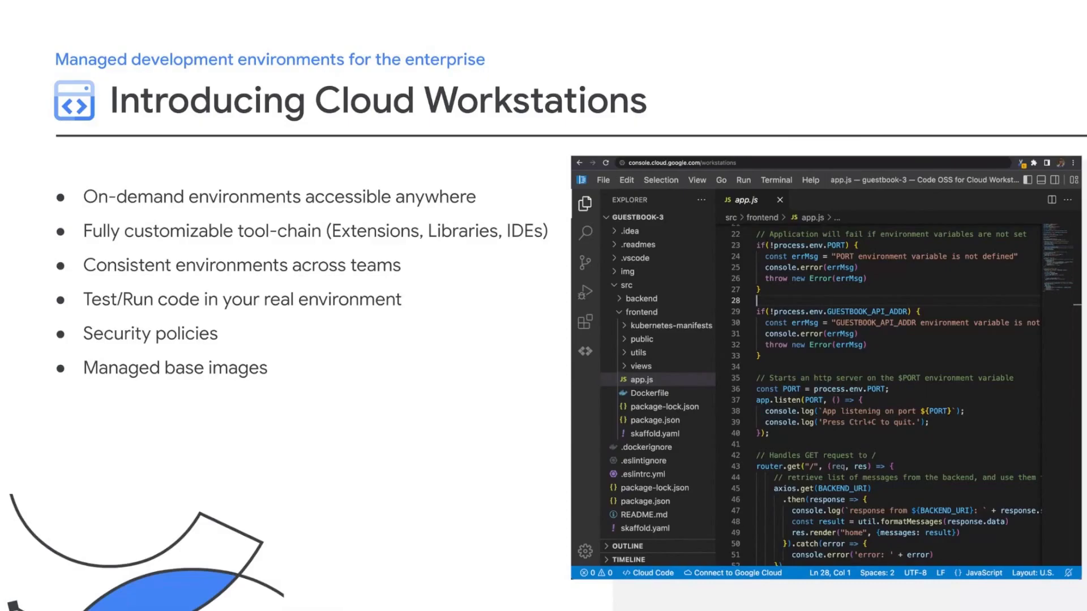
- Advance the slides to the Dev Environment set-up slide
{"action": "key", "text": "Right"}
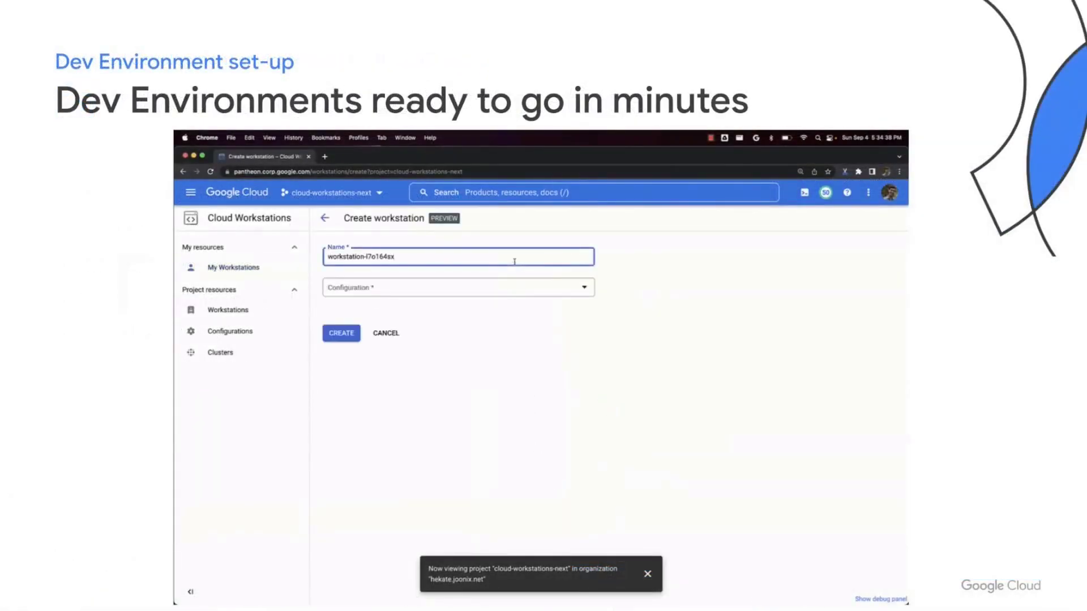
- Create workstation 'my-workstation' using the java-env configuration
{"action": "type", "text": "my-workst"}
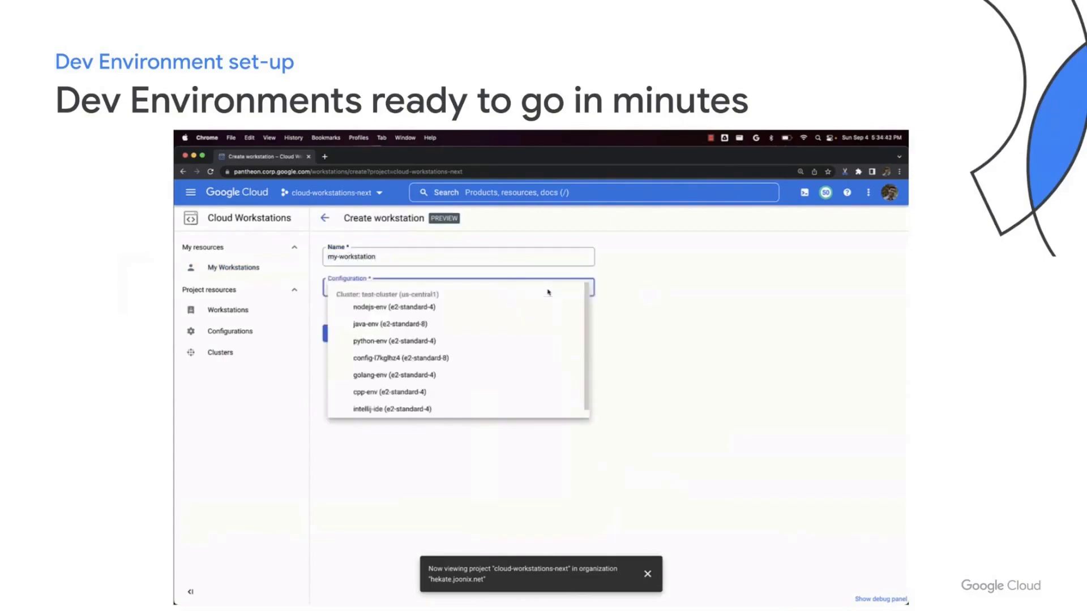
{"action": "mouse_move", "coordinate": [402, 358]}
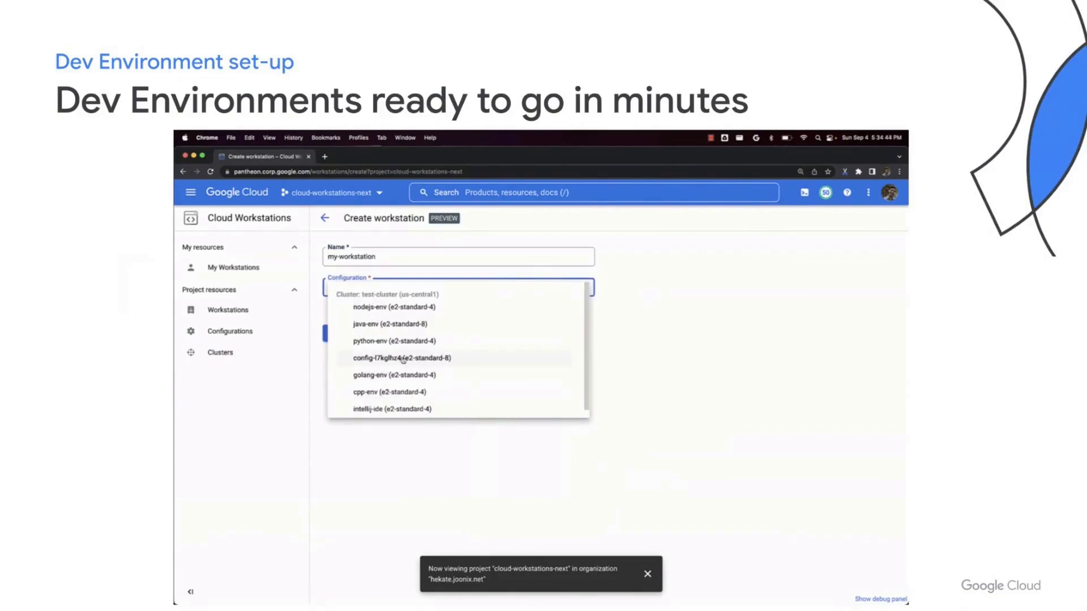
{"action": "left_click", "coordinate": [395, 323]}
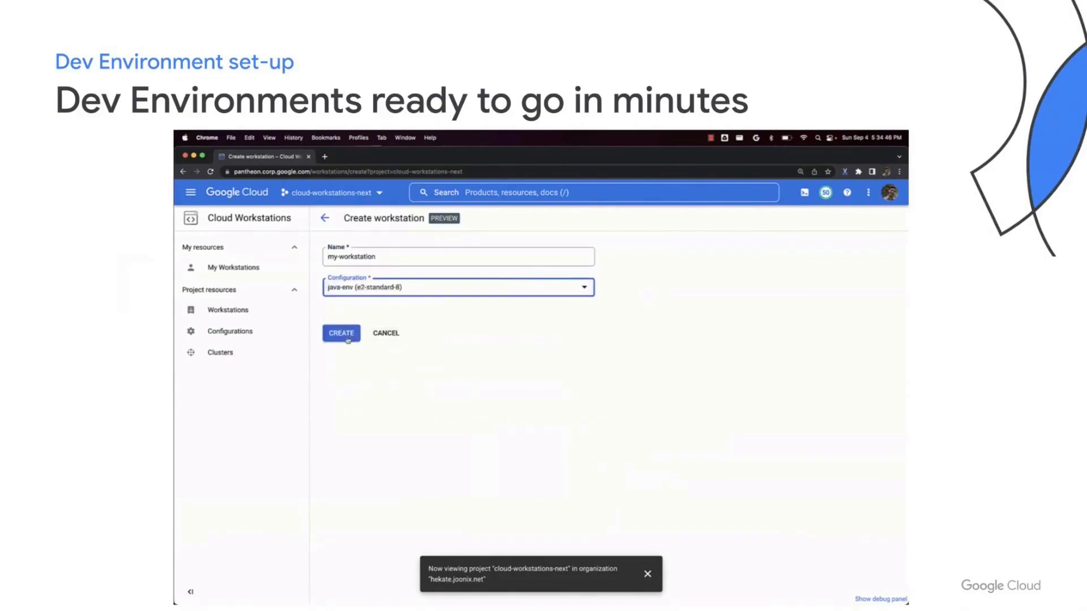
{"action": "left_click", "coordinate": [340, 333]}
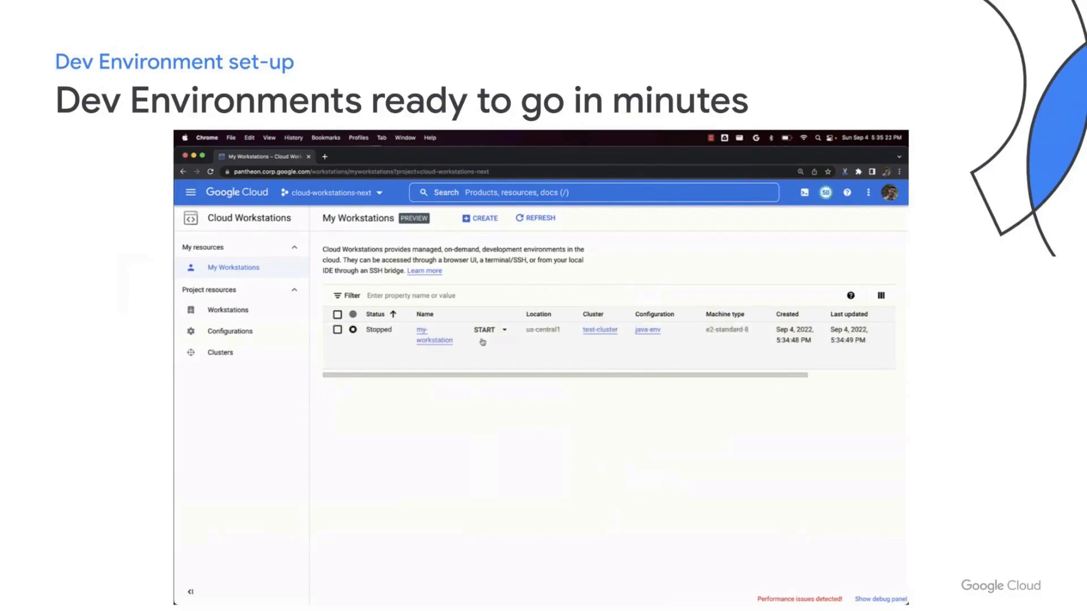
- Start my-workstation, confirm, and launch it in Code OSS once running
{"action": "left_click", "coordinate": [483, 330]}
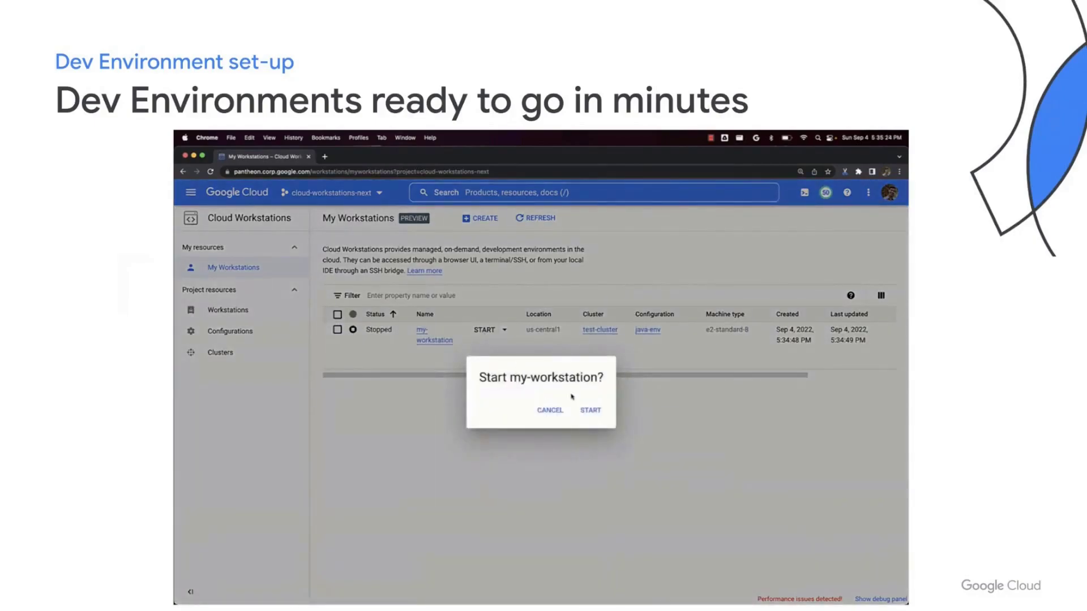
{"action": "left_click", "coordinate": [590, 410]}
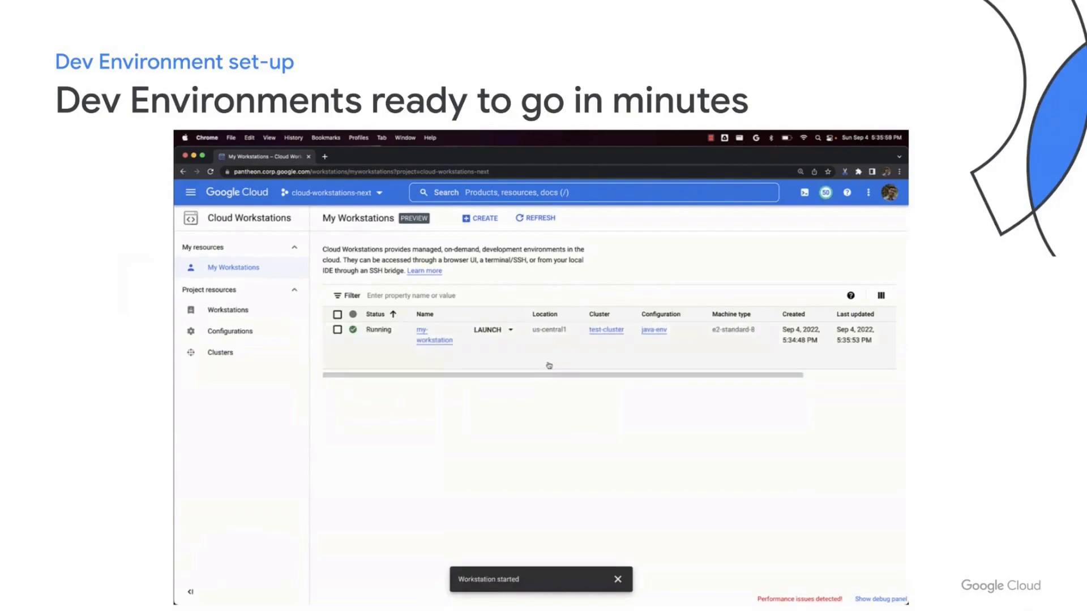
{"action": "left_click", "coordinate": [488, 330]}
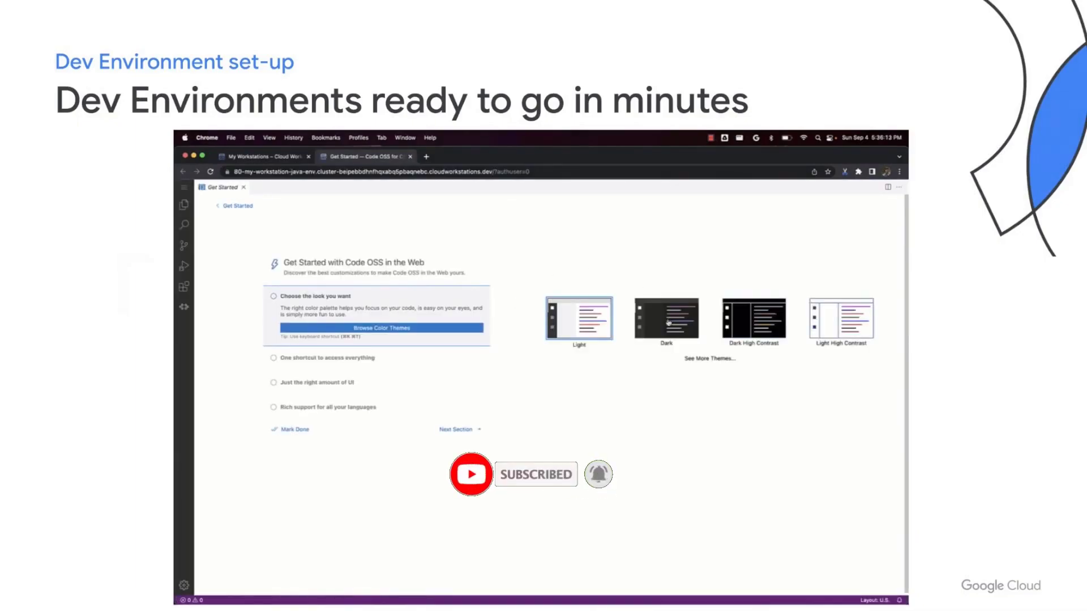
- Apply the Dark theme and open the helloworld folder with src expanded
{"action": "left_click", "coordinate": [666, 317]}
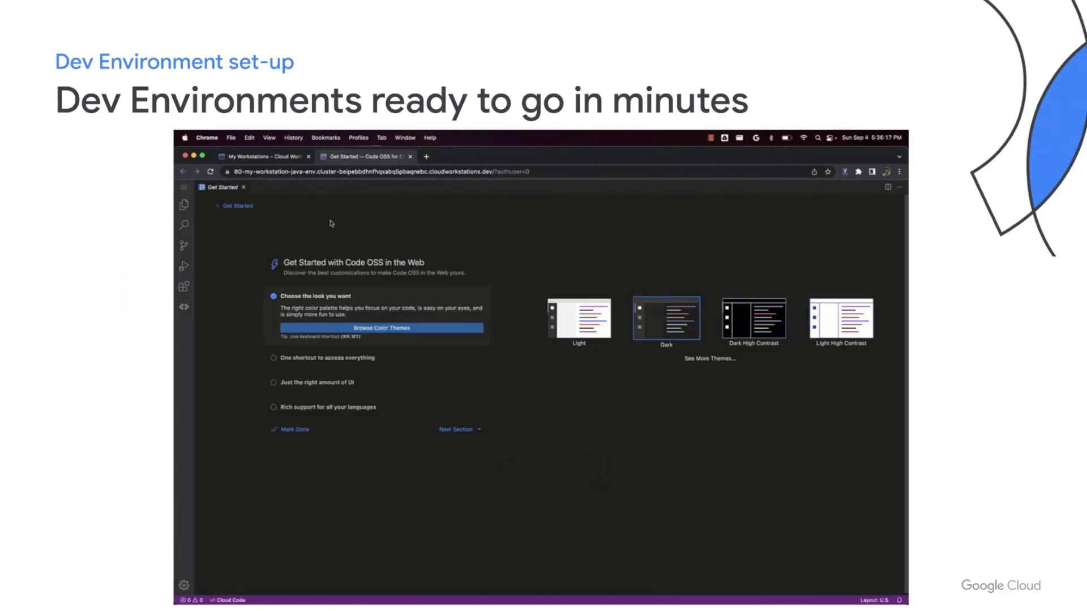
{"action": "left_click", "coordinate": [210, 188]}
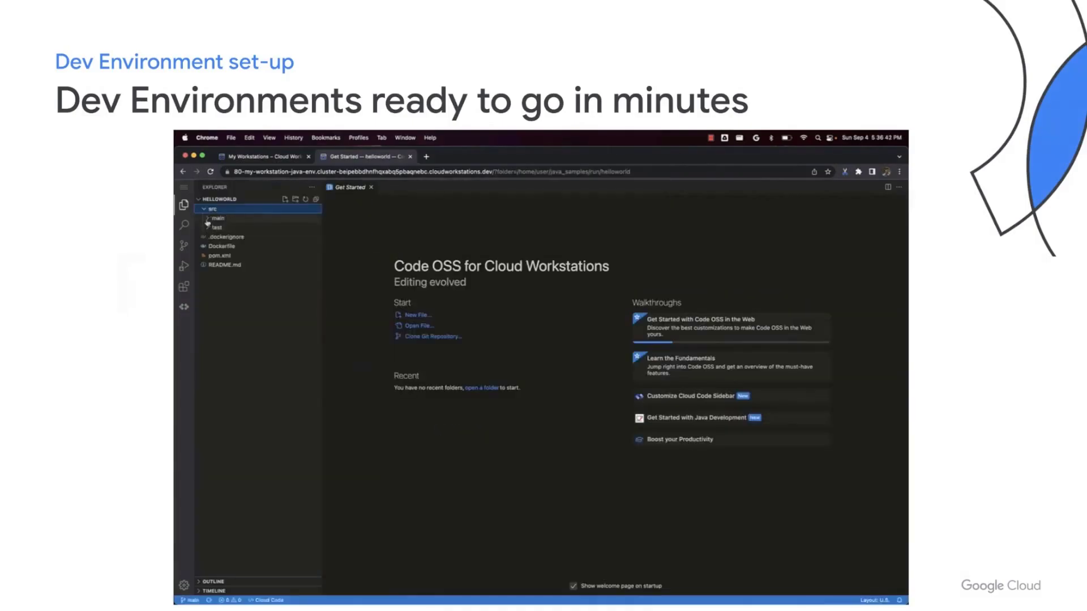
{"action": "left_click", "coordinate": [216, 218]}
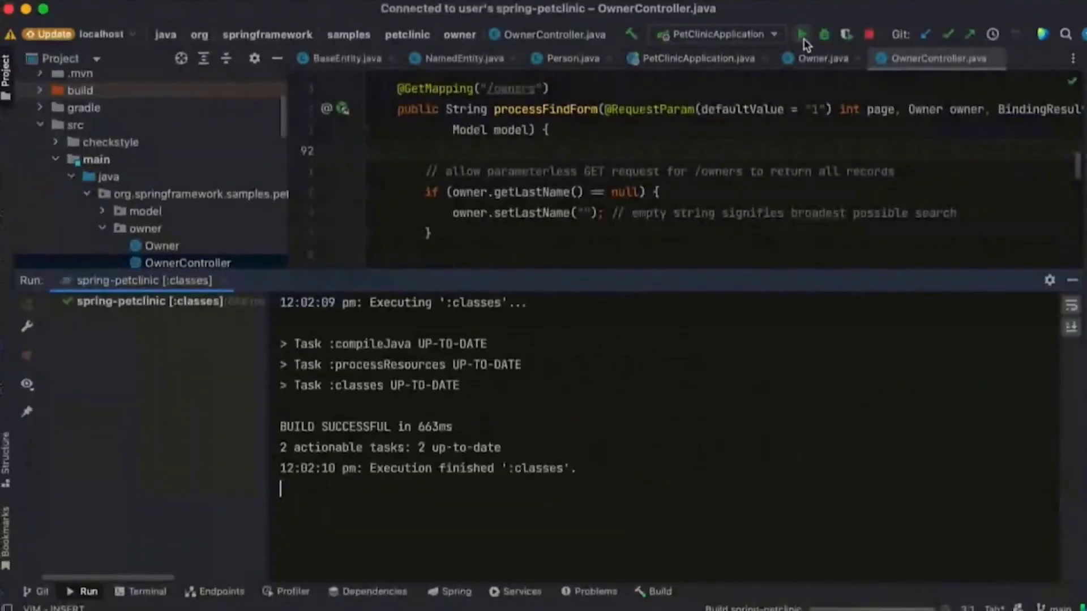
- Run PetClinicApplication and bring up forwarding options for port 8080
{"action": "left_click", "coordinate": [803, 34]}
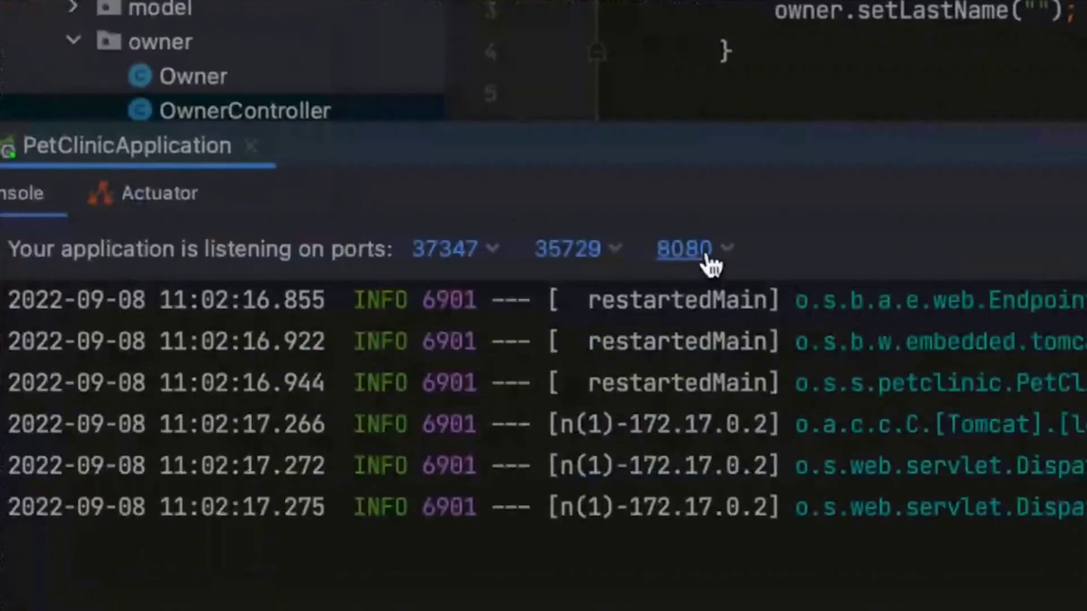
{"action": "left_click", "coordinate": [692, 248]}
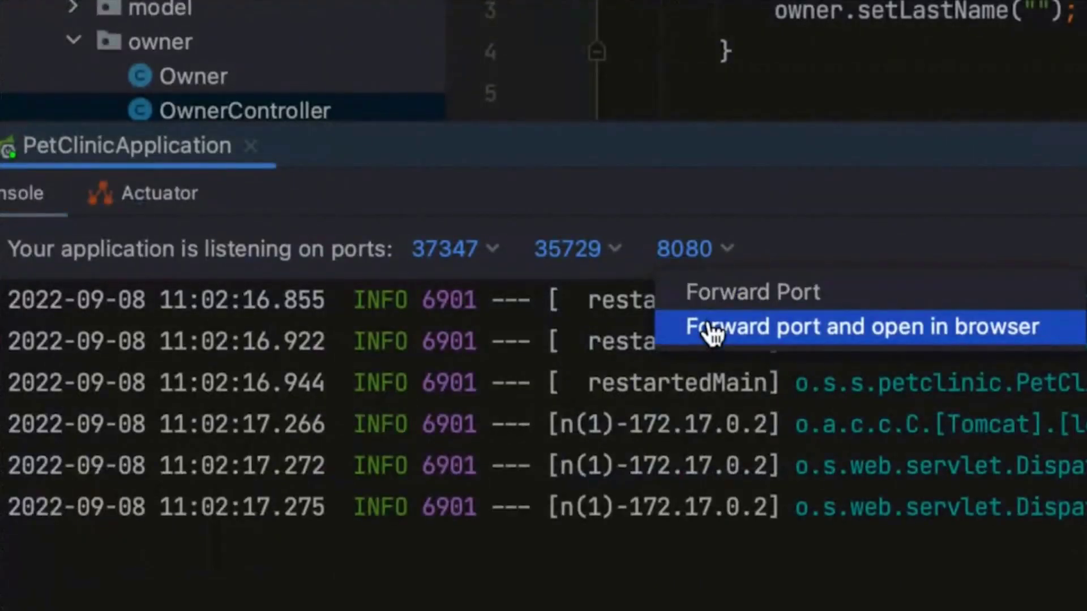